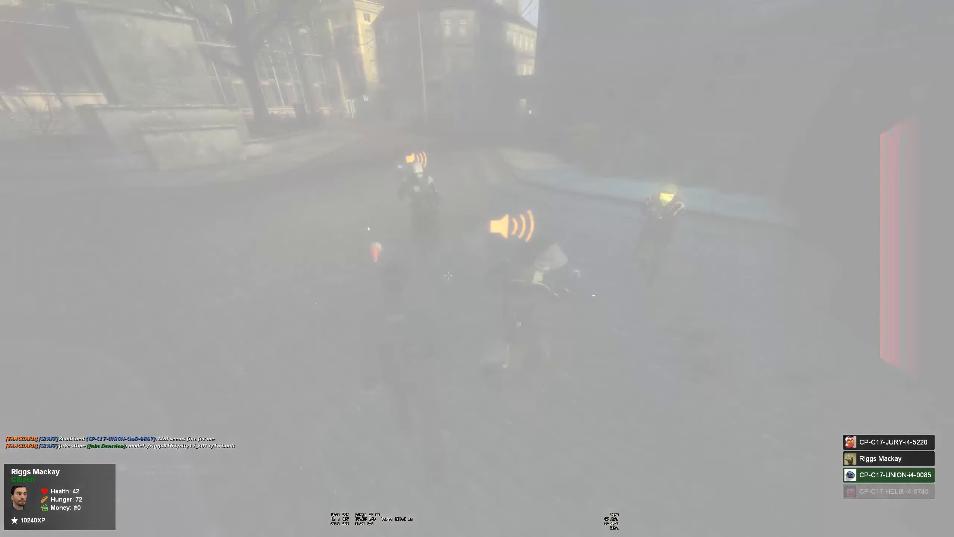
- Let Riggs Mackay get knocked out, leaving health at 18 as the screen hazes
key("Escape")
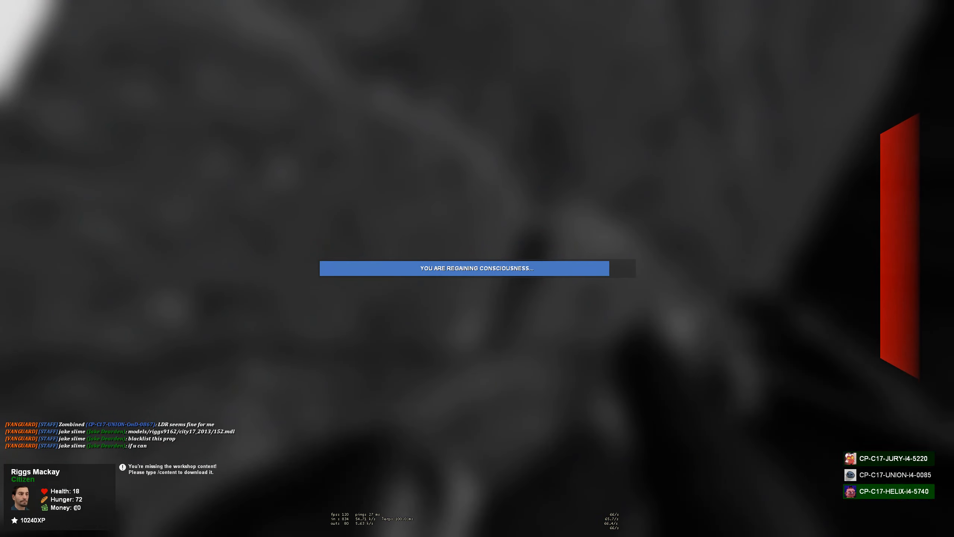
- Bring up the Garry's Mod menu and developer console while the character lies restrained
key("Escape")
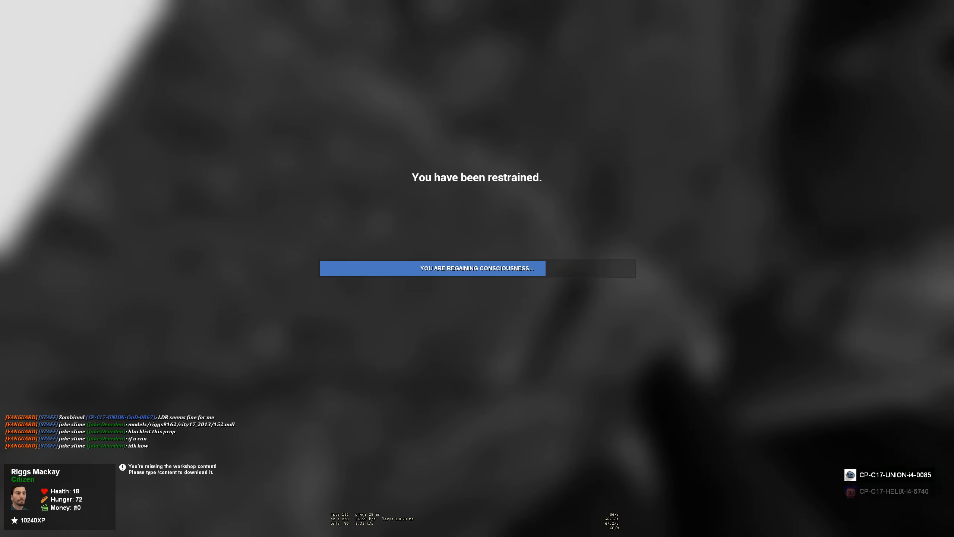
key("Escape")
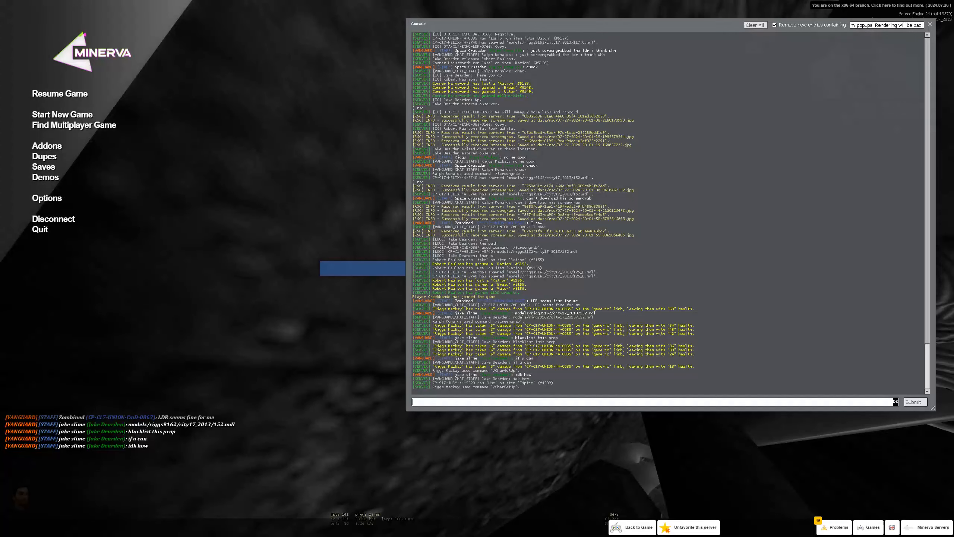